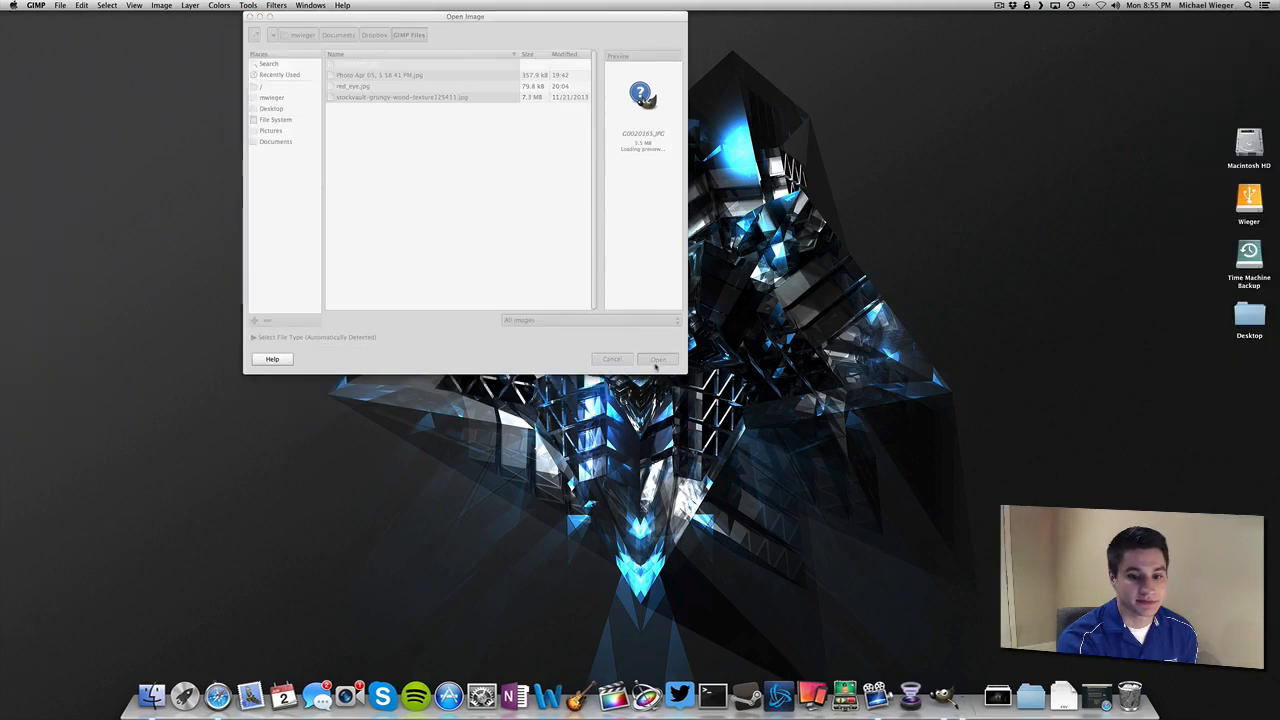
- Open the rider photo and settle the embedded colour profile prompt
click(658, 360)
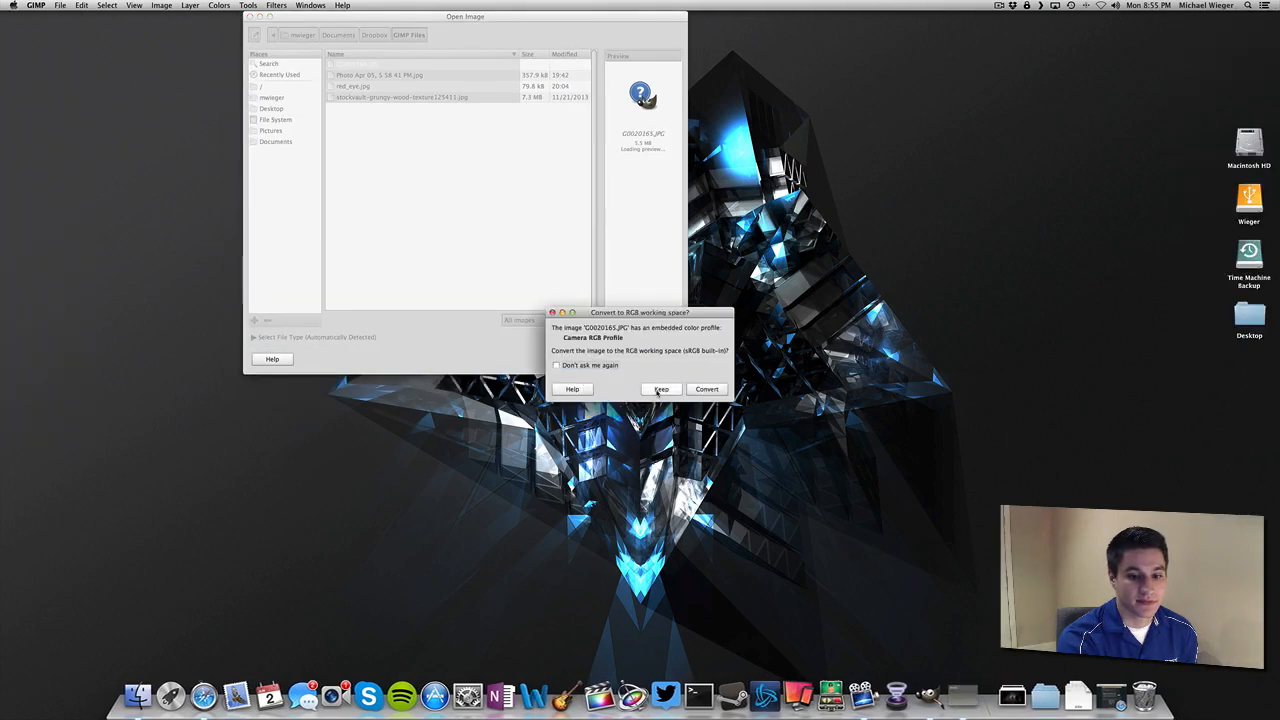
click(660, 388)
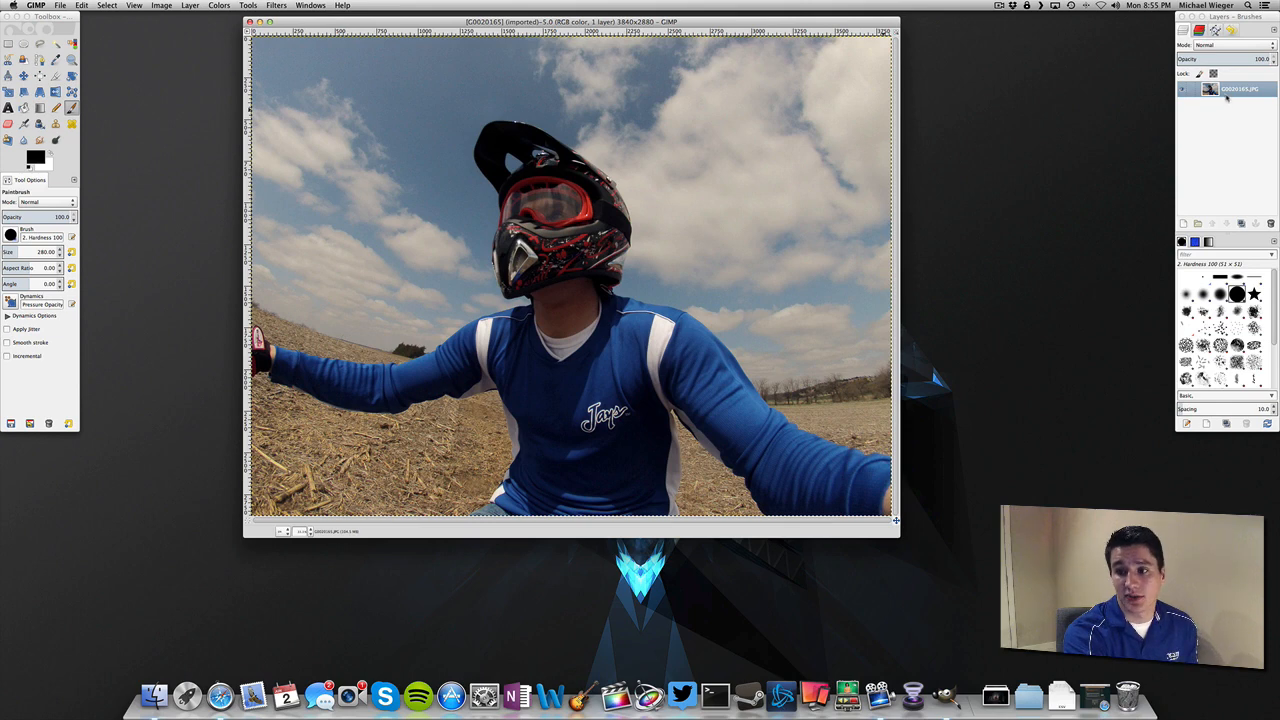
- Duplicate the photo layer so a copy sits on top of the original
right_click(1240, 88)
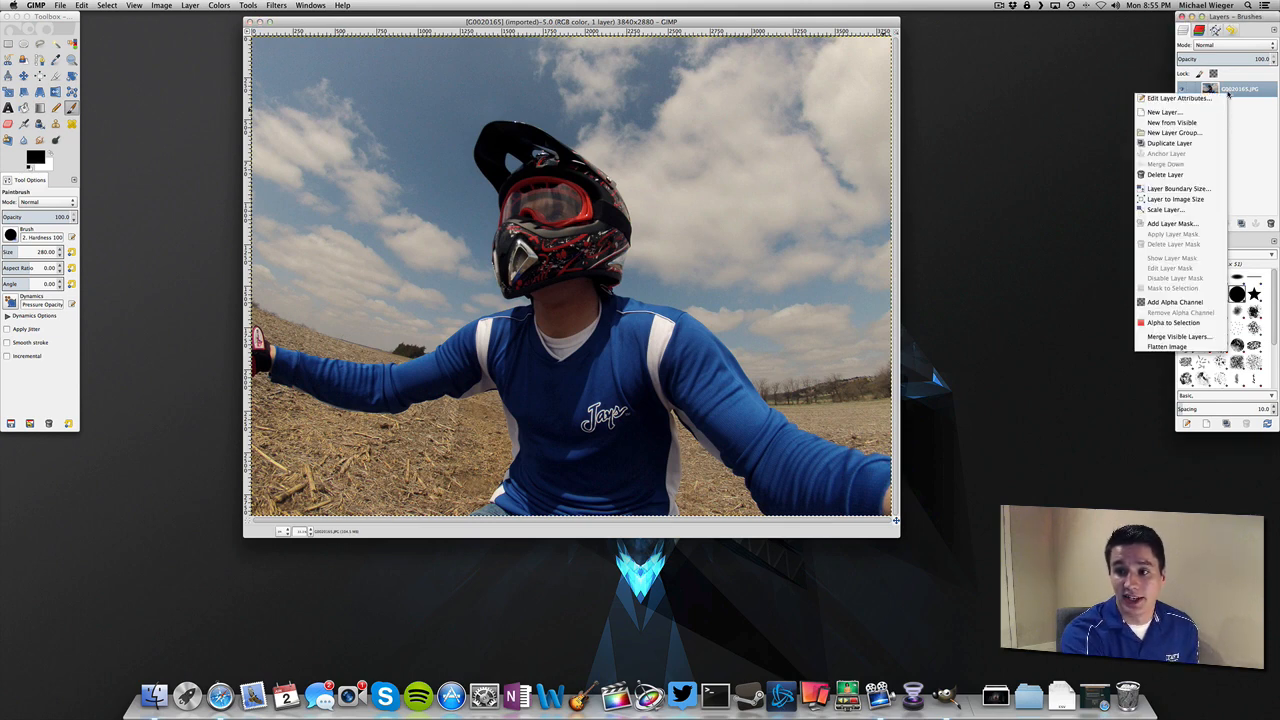
click(1168, 144)
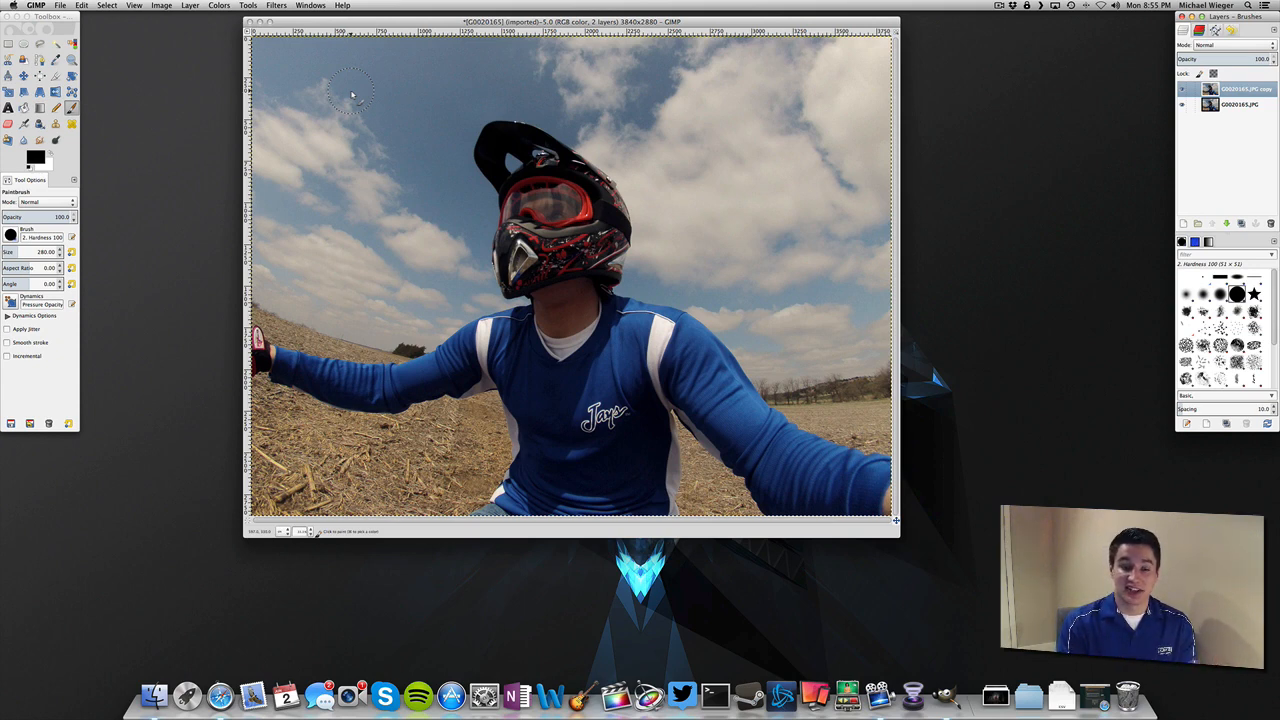
mouse_move(310, 56)
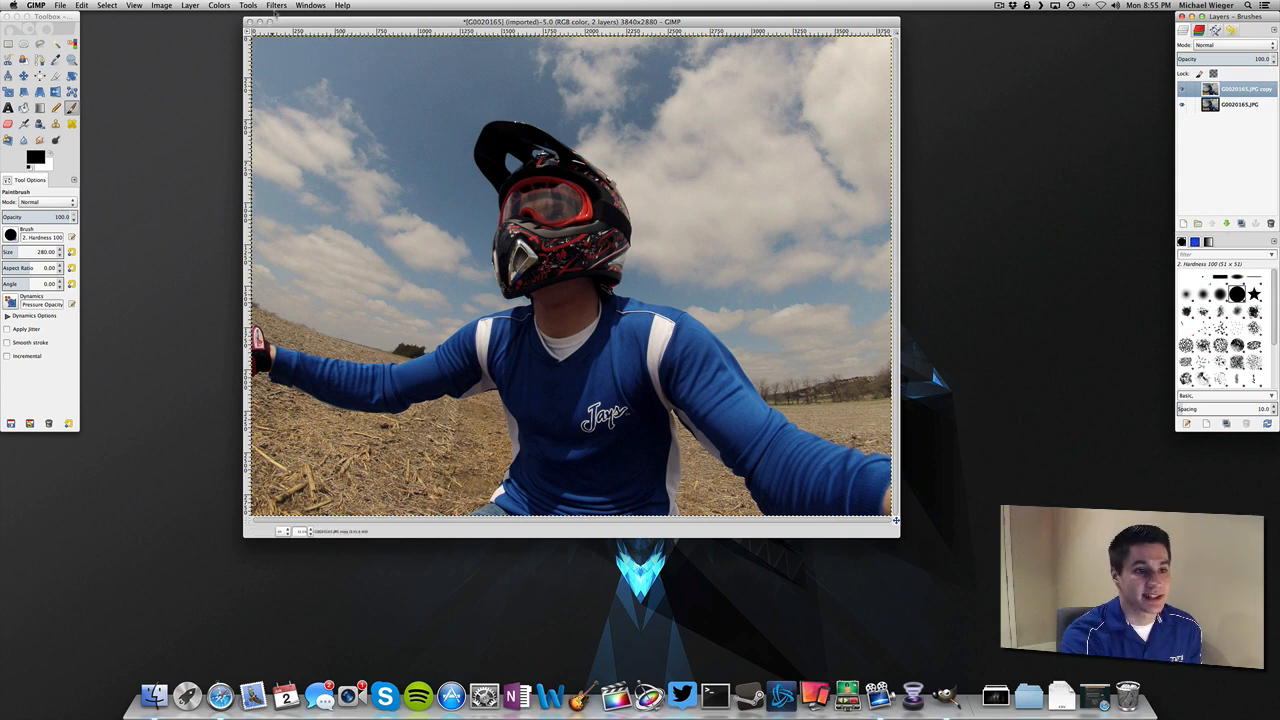
- Desaturate the top copy to black and white using Lightness
click(218, 4)
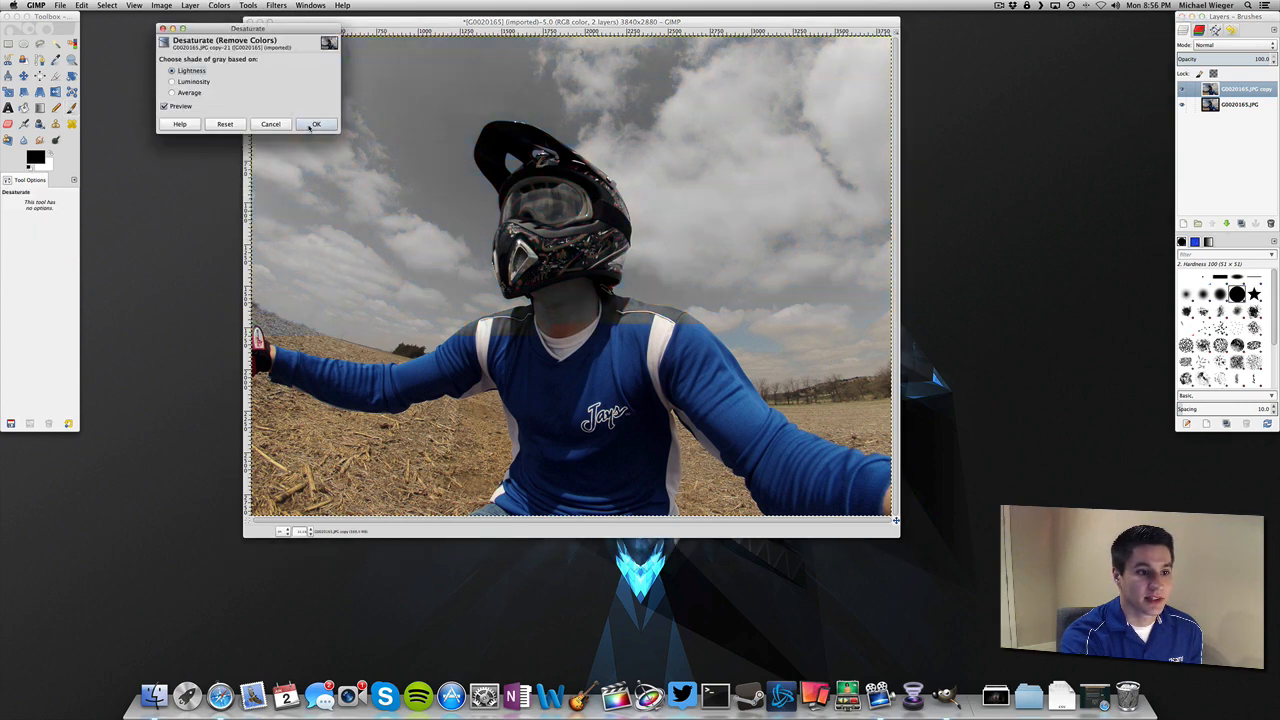
click(316, 124)
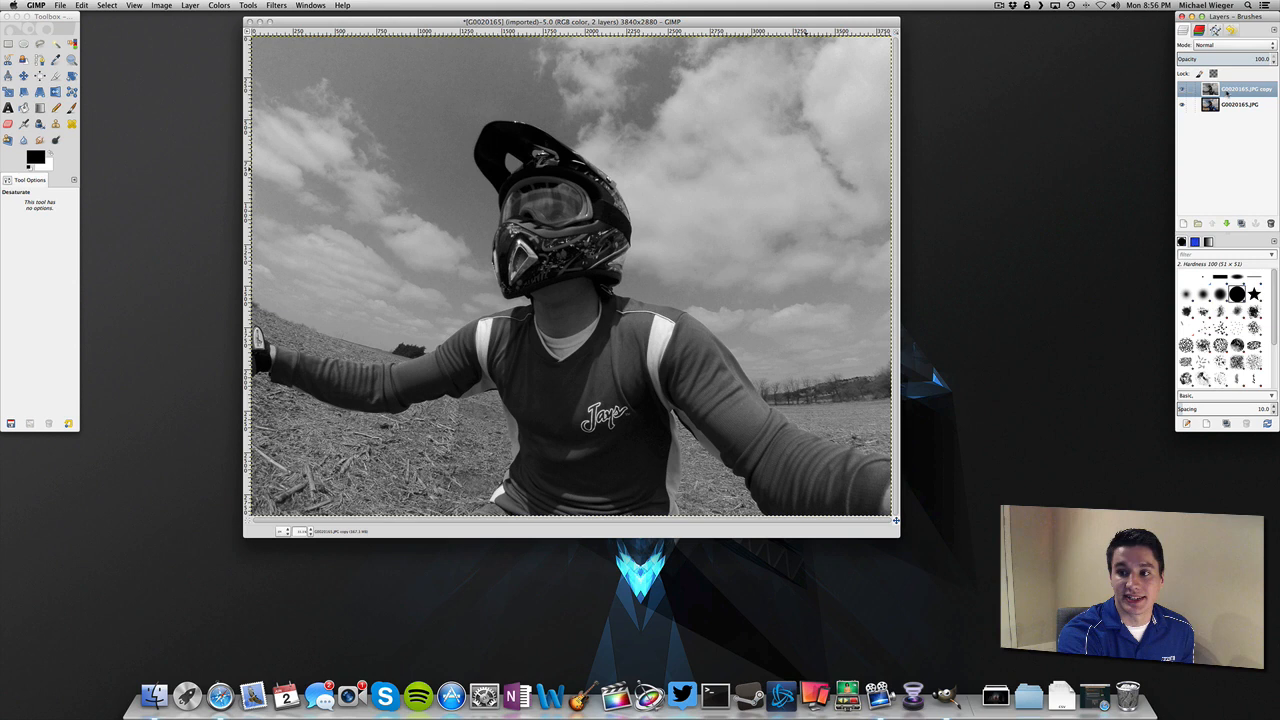
- Add a white, full-opacity layer mask to the black-and-white layer
right_click(1240, 88)
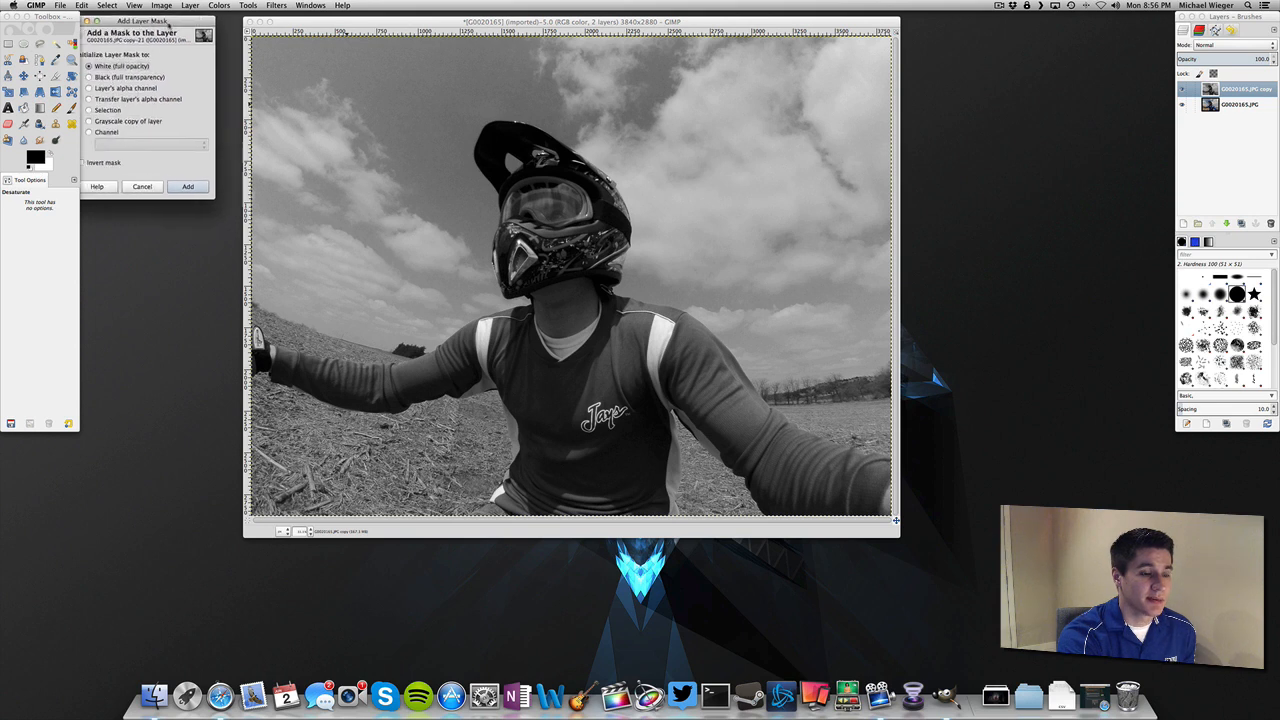
drag(140, 20, 188, 26)
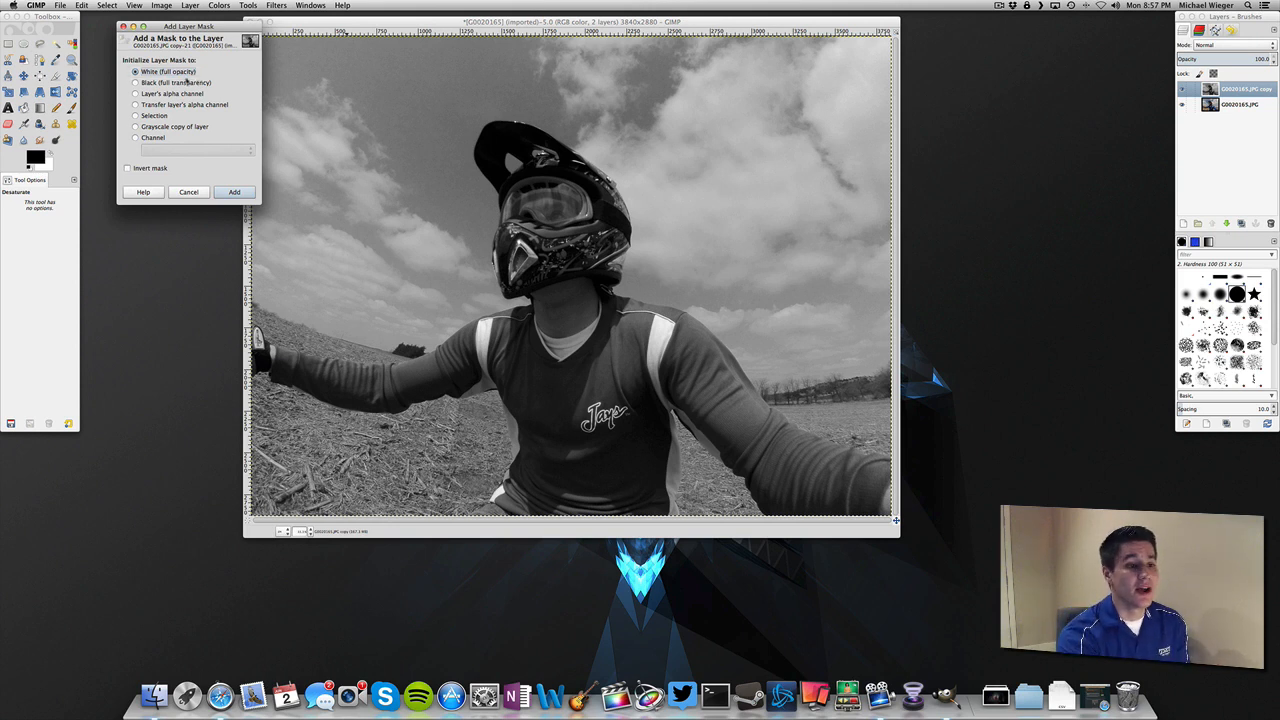
click(234, 192)
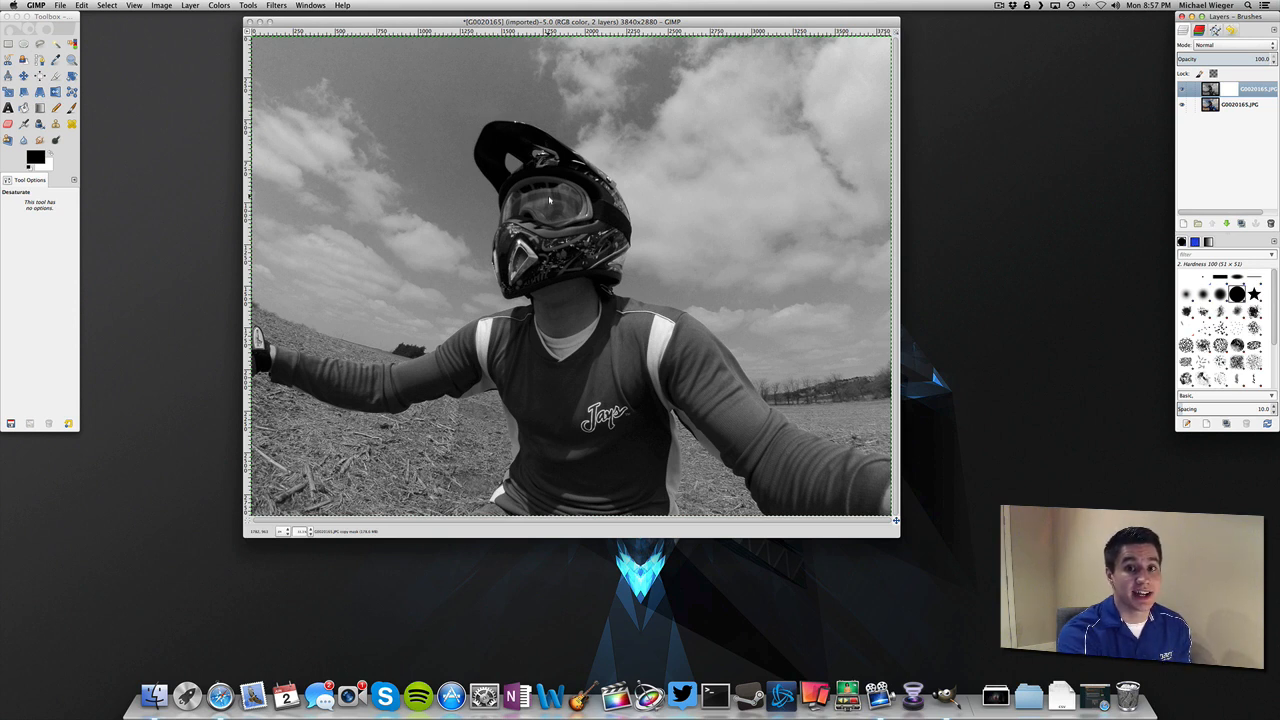
mouse_move(56, 60)
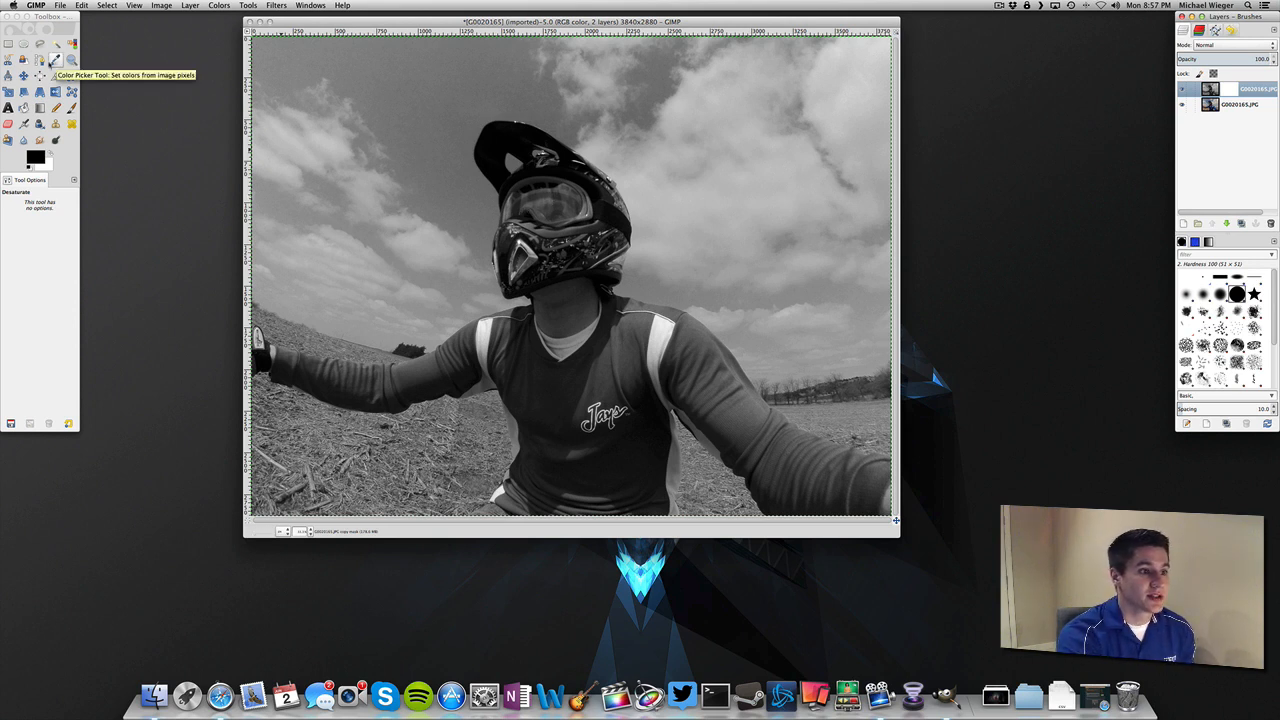
- Pick the Paintbrush with black foreground to paint on the mask over the goggles
click(56, 108)
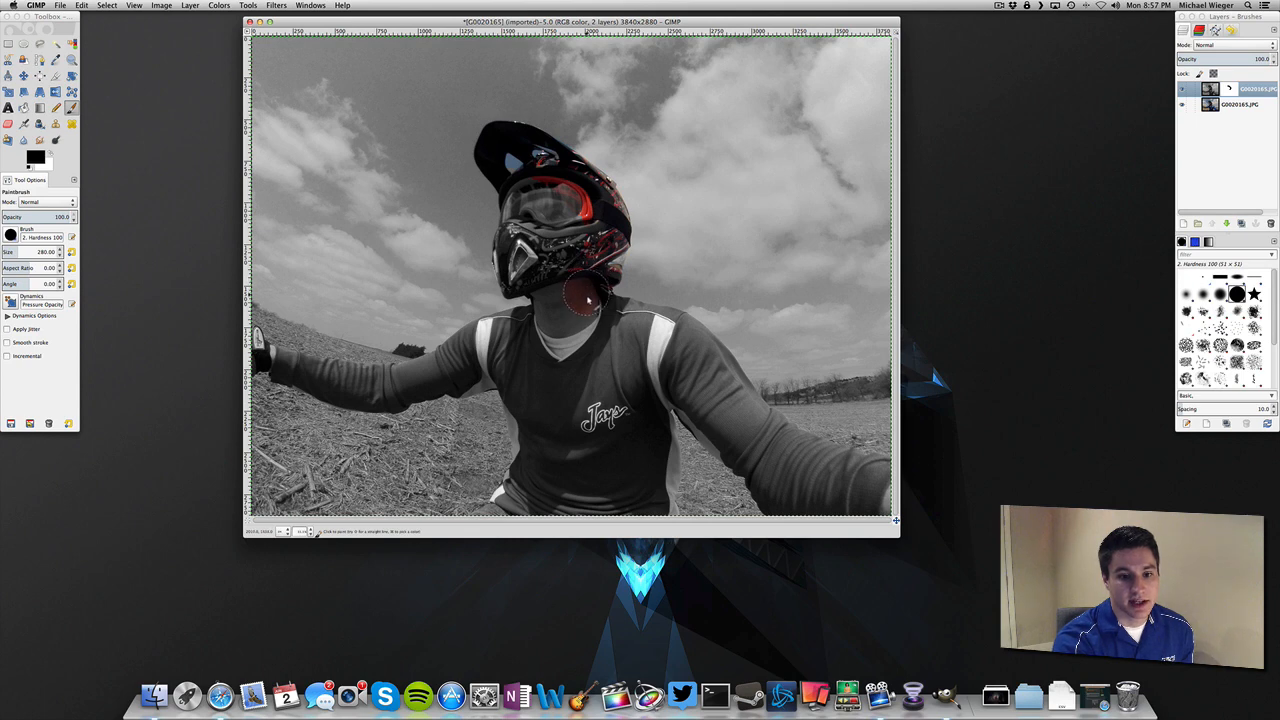
- Paint black on the mask over the rider's shoulder and arm to reveal the blue jersey
drag(590, 296, 656, 330)
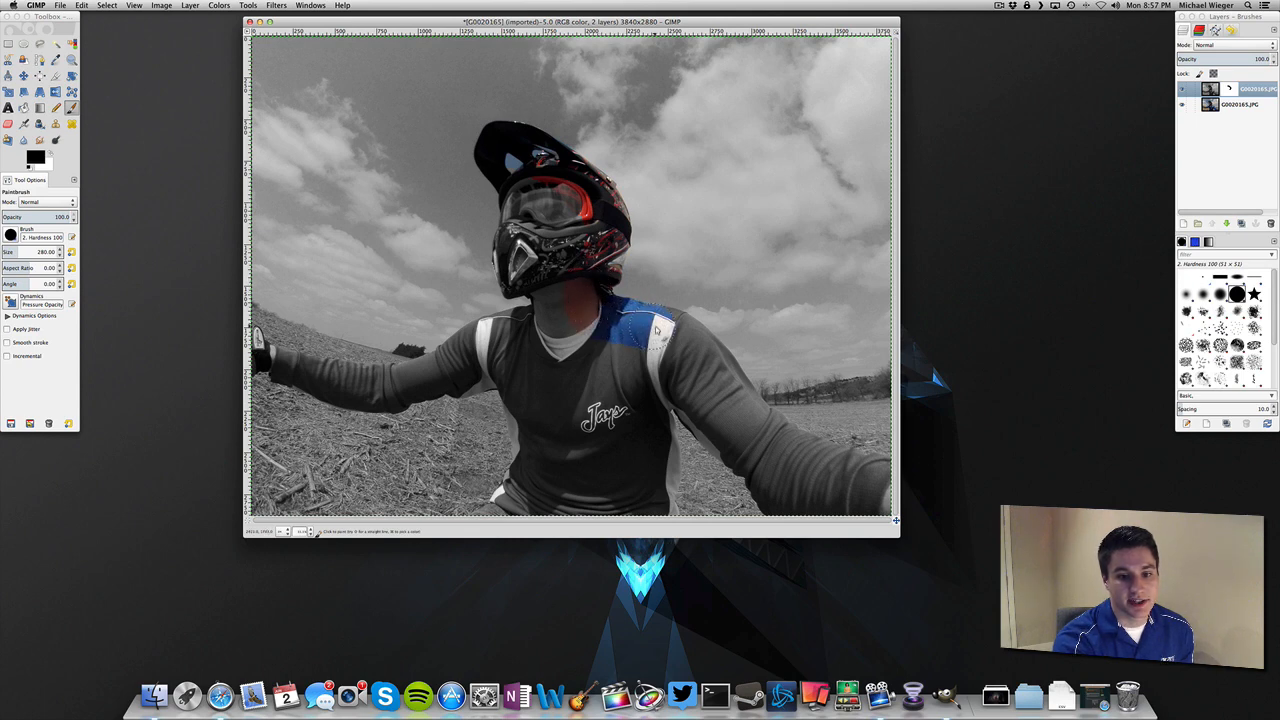
click(670, 340)
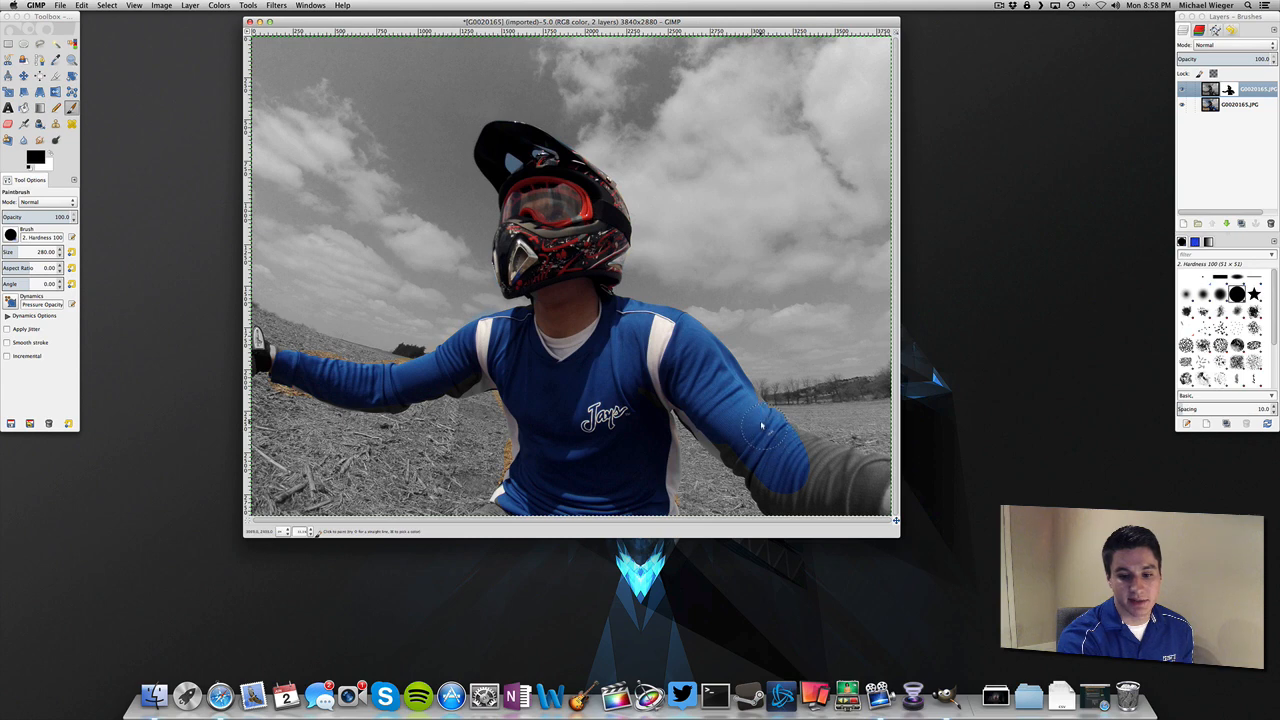
drag(760, 424, 870, 480)
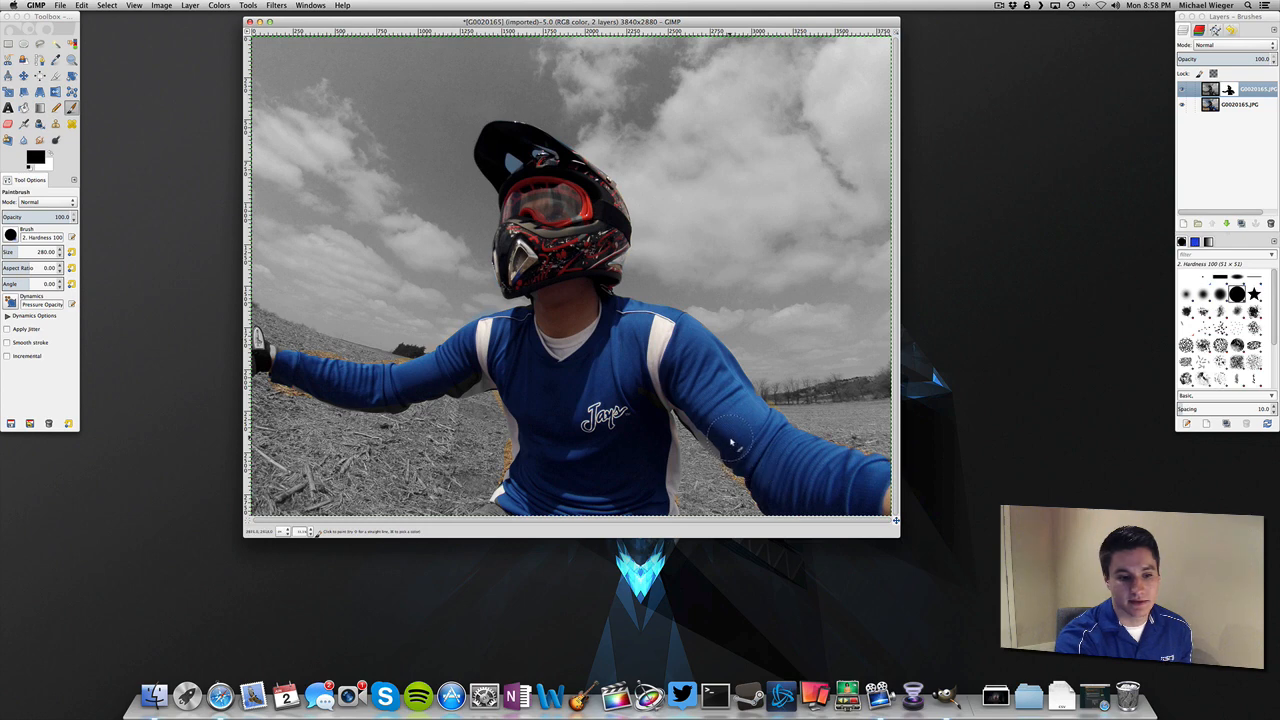
mouse_move(656, 368)
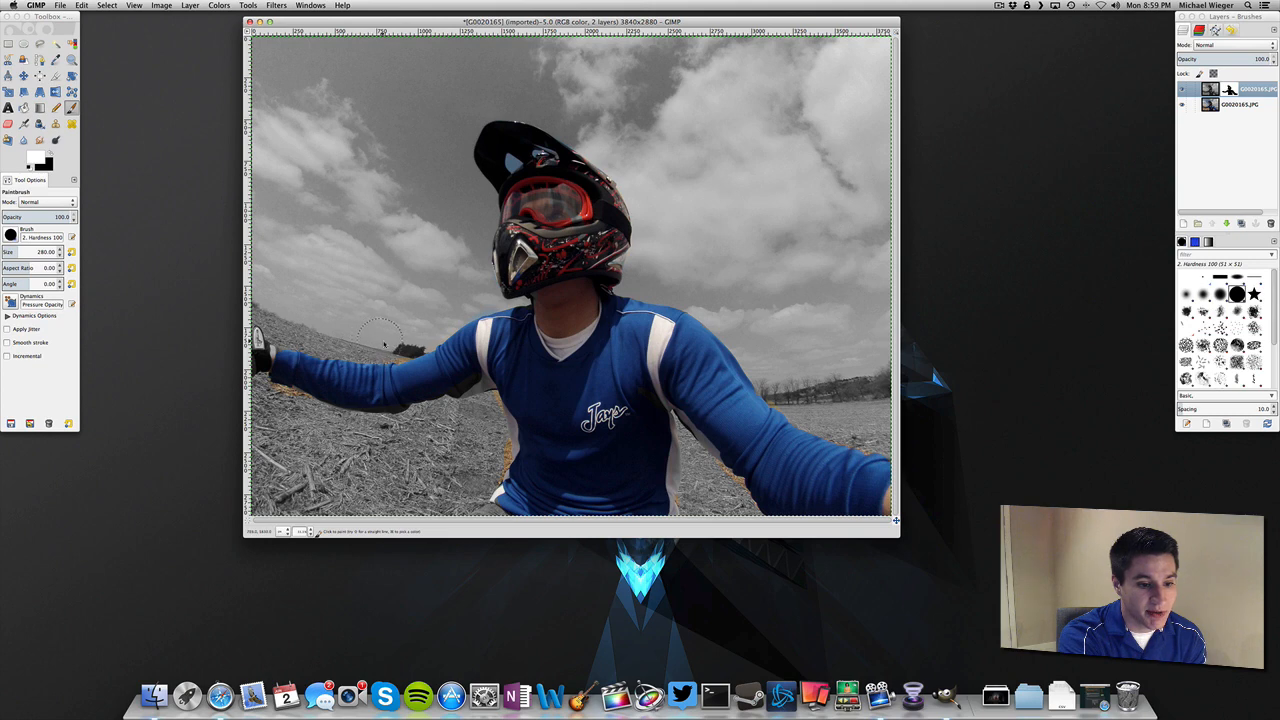
mouse_move(290, 400)
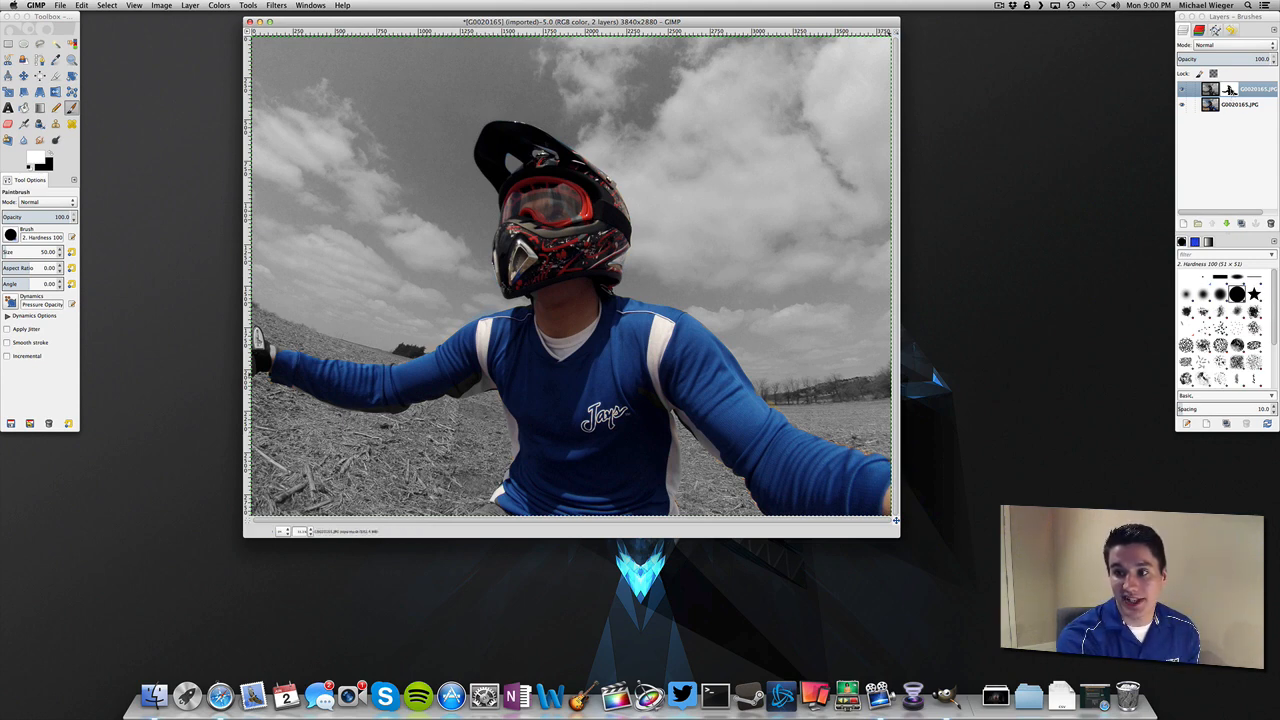
mouse_move(1232, 92)
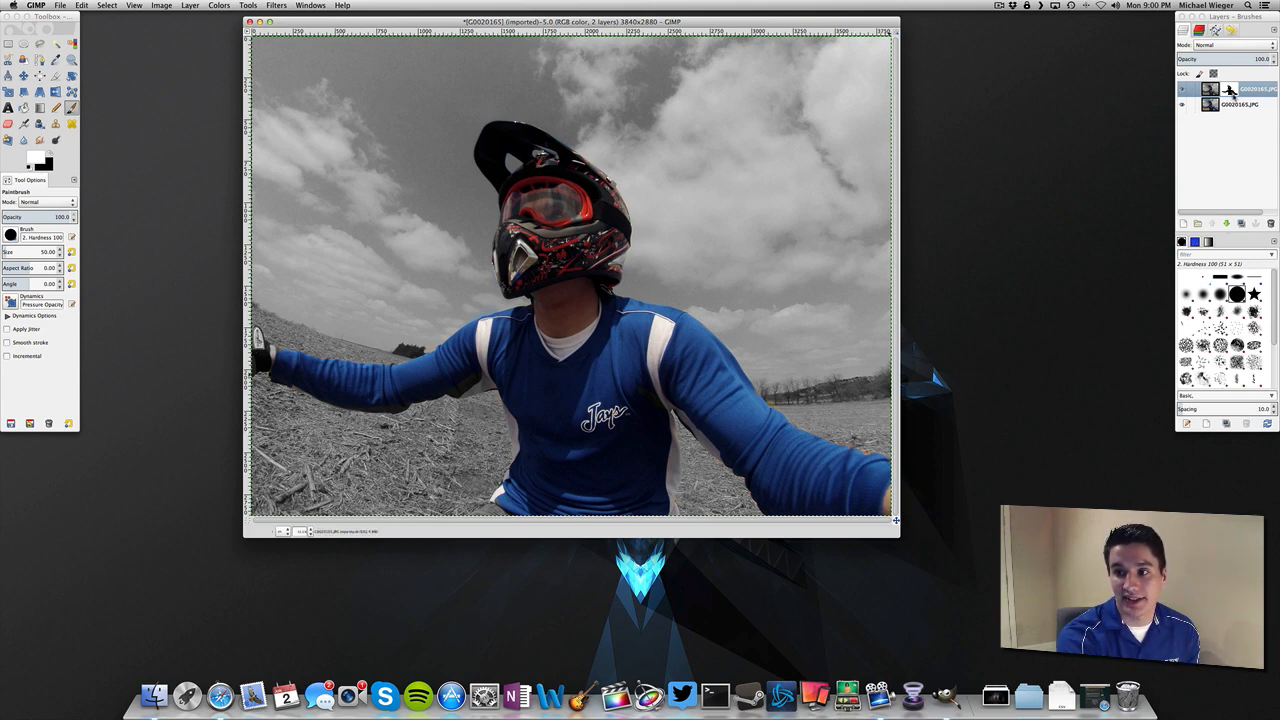